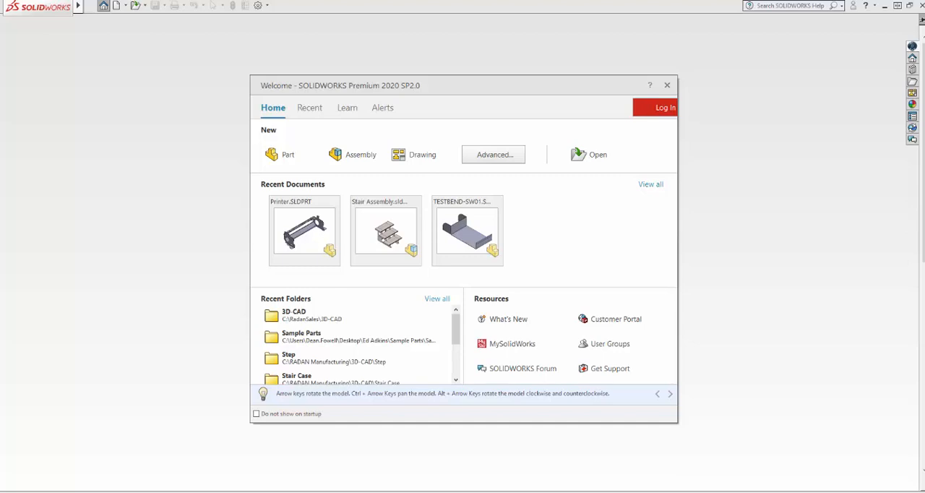
pyautogui.moveTo(631, 458)
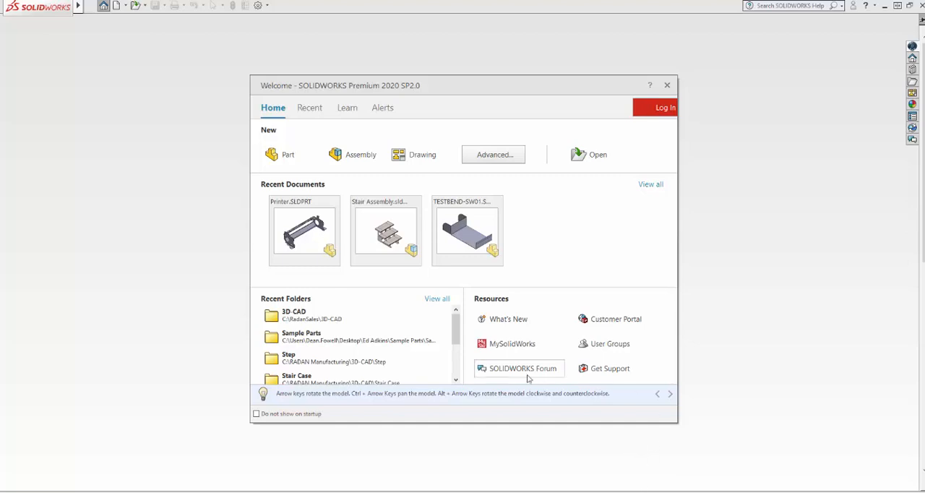
pyautogui.moveTo(449, 142)
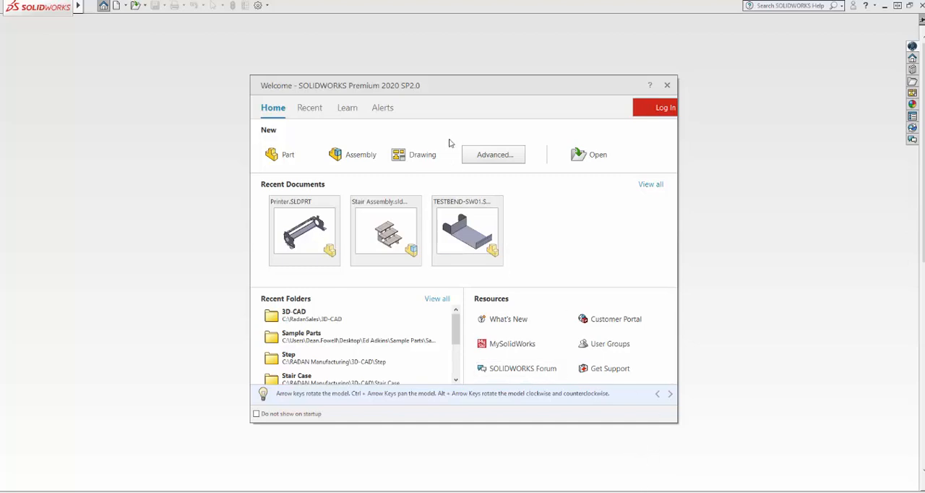
pyautogui.moveTo(597, 154)
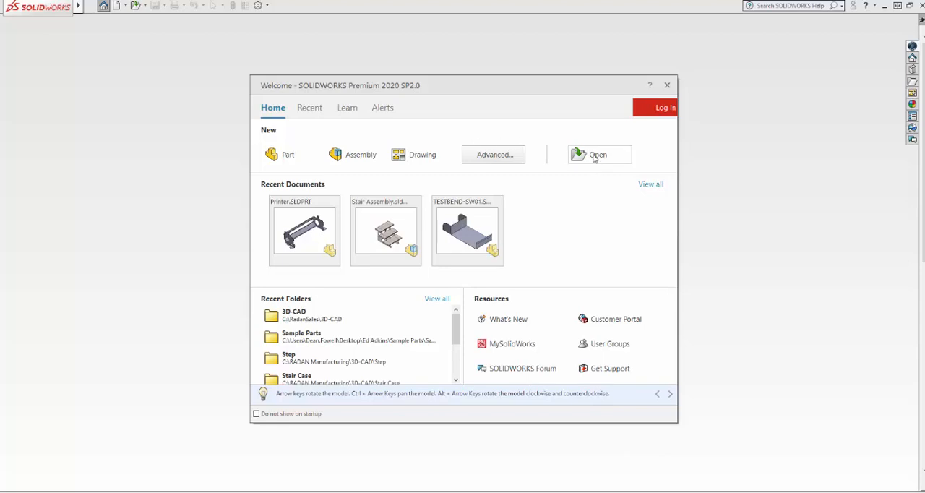
# Select Printer.sat from the Libraries > RADAN 3D folder in the Open dialog
pyautogui.click(598, 154)
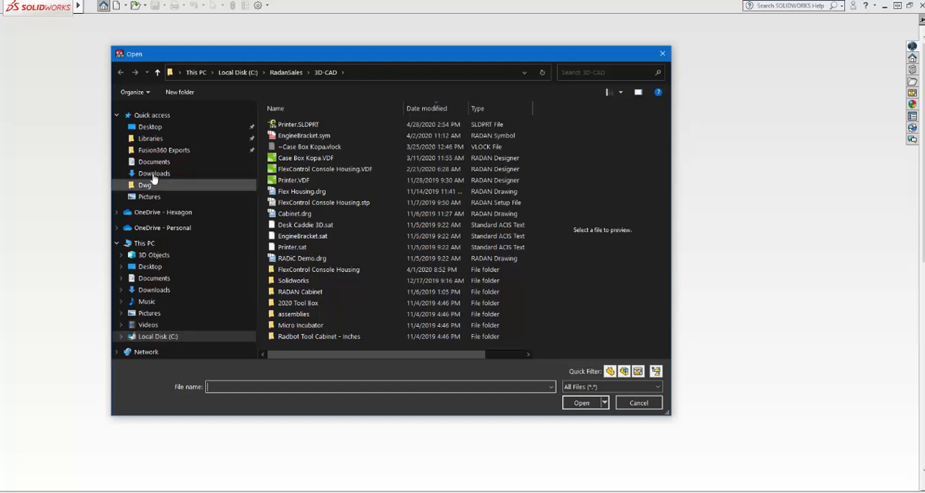
pyautogui.click(151, 138)
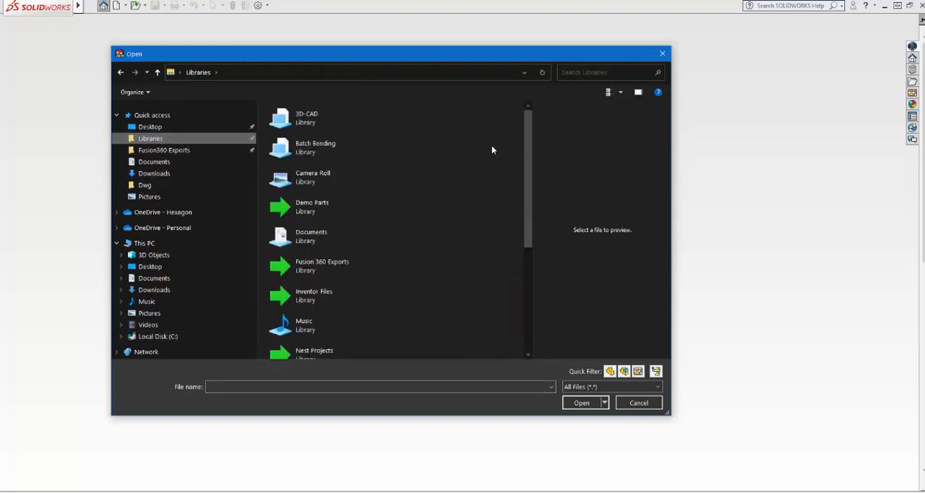
pyautogui.scroll(-3)
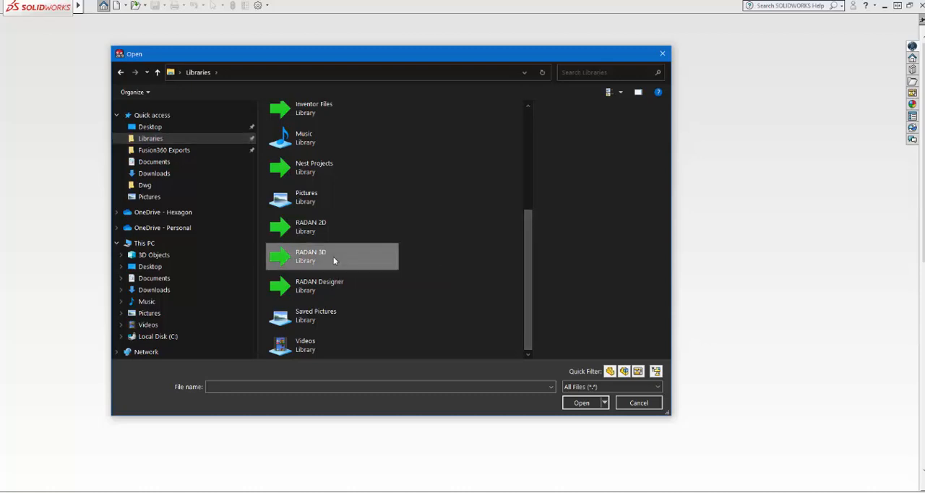
pyautogui.doubleClick(310, 256)
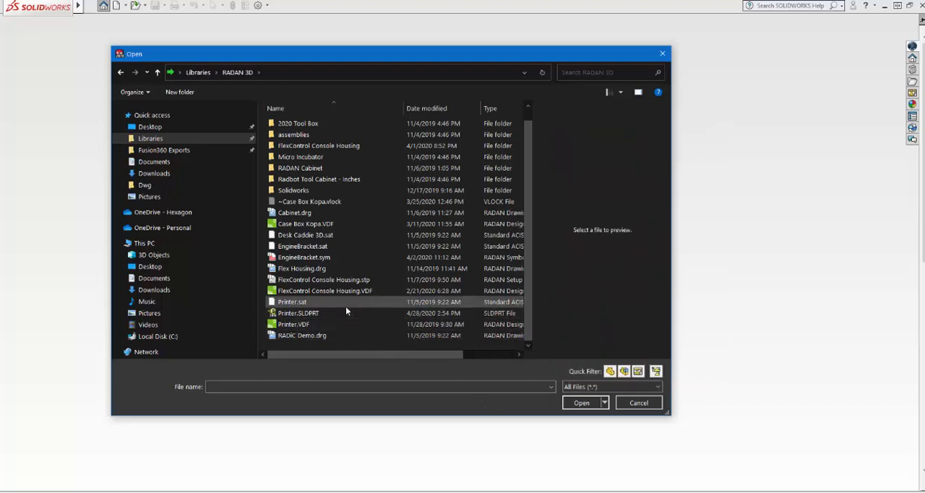
pyautogui.moveTo(292, 301)
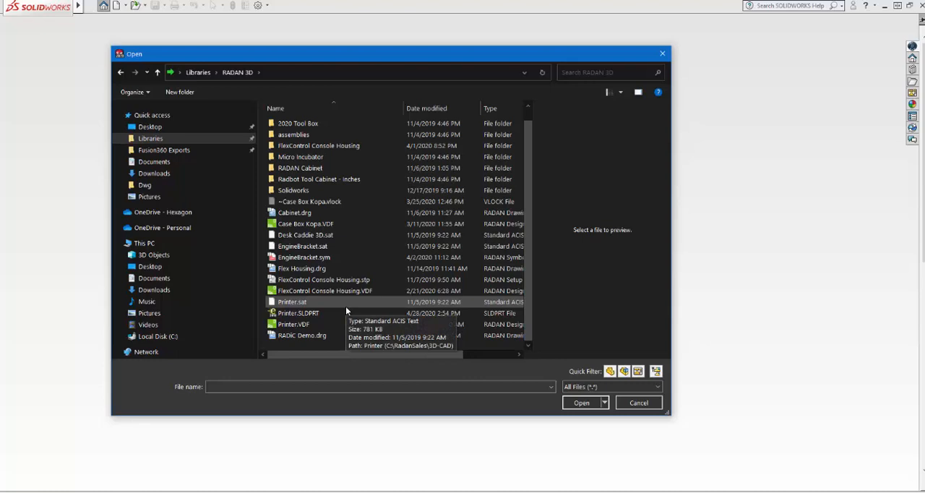
pyautogui.moveTo(327, 304)
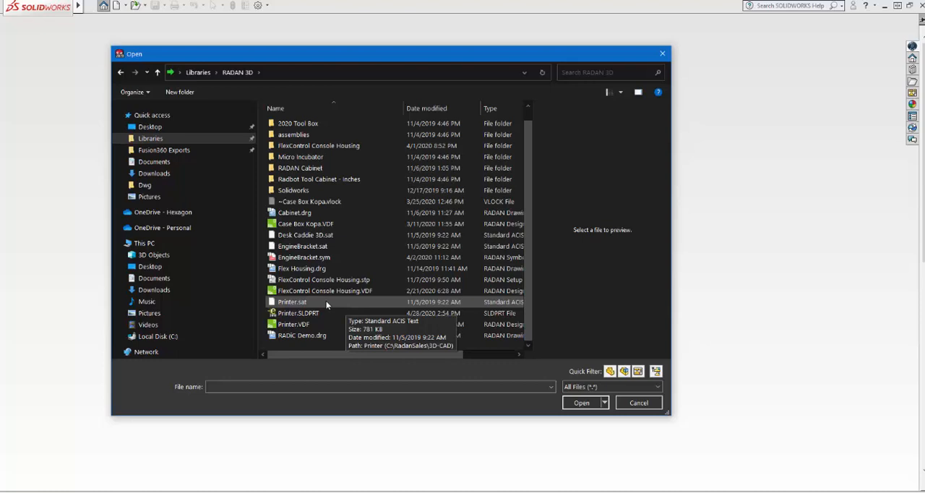
pyautogui.click(292, 301)
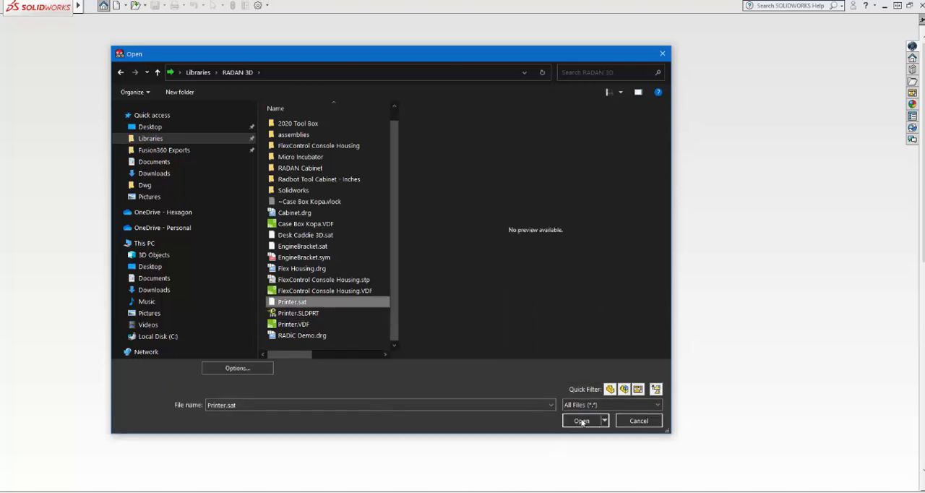
# Import Printer.sat as a part, with diagnostics reporting no faulty faces or gaps
pyautogui.click(582, 420)
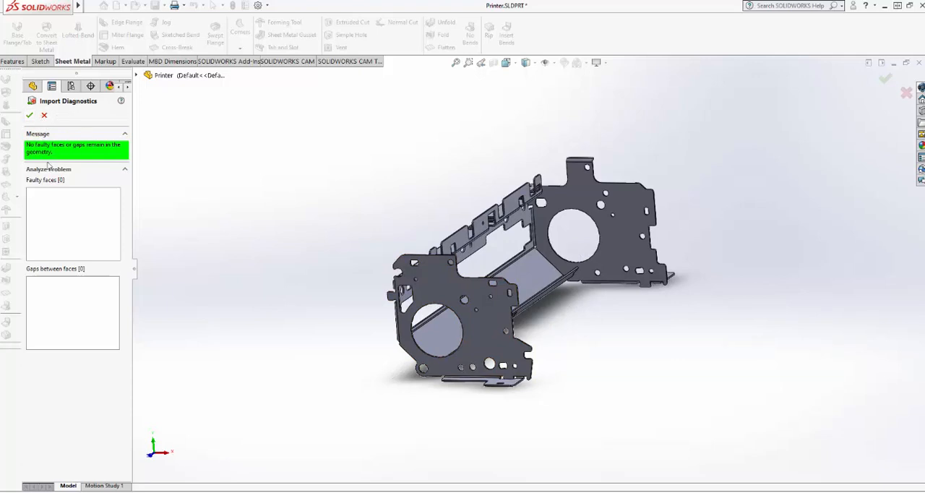
pyautogui.moveTo(111, 176)
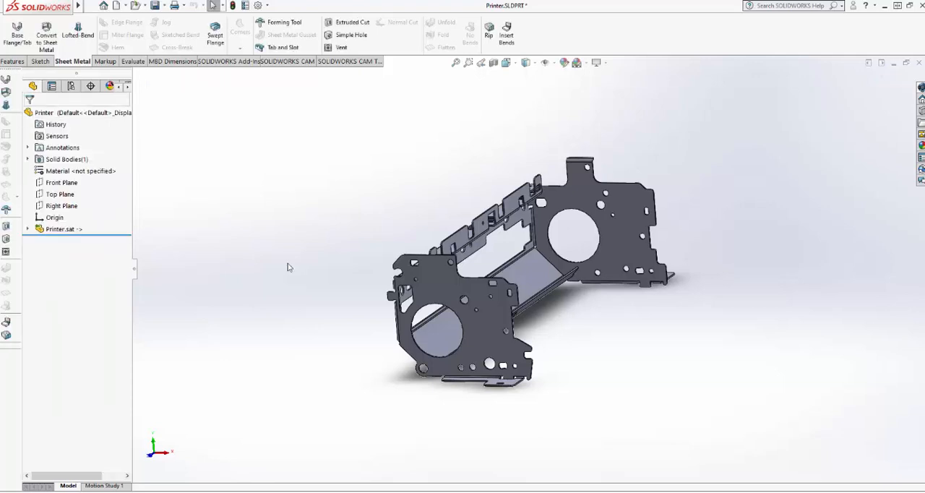
pyautogui.moveTo(166, 231)
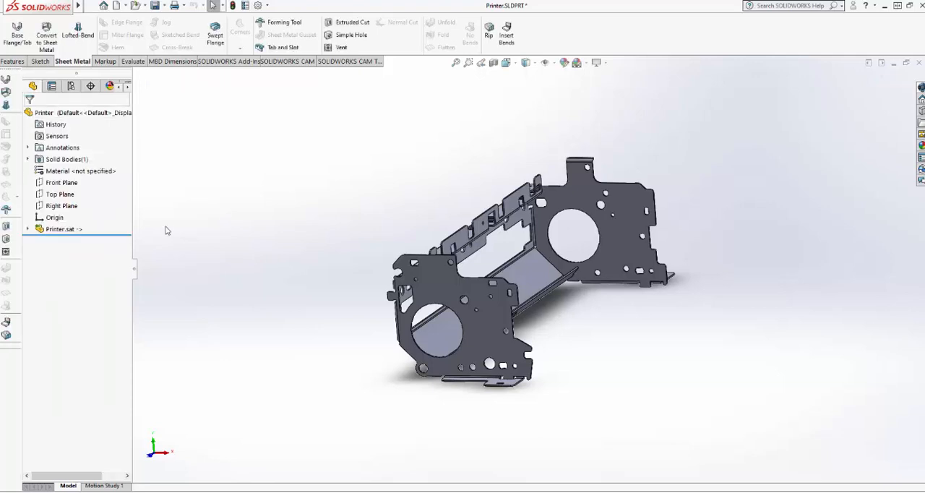
pyautogui.click(59, 229)
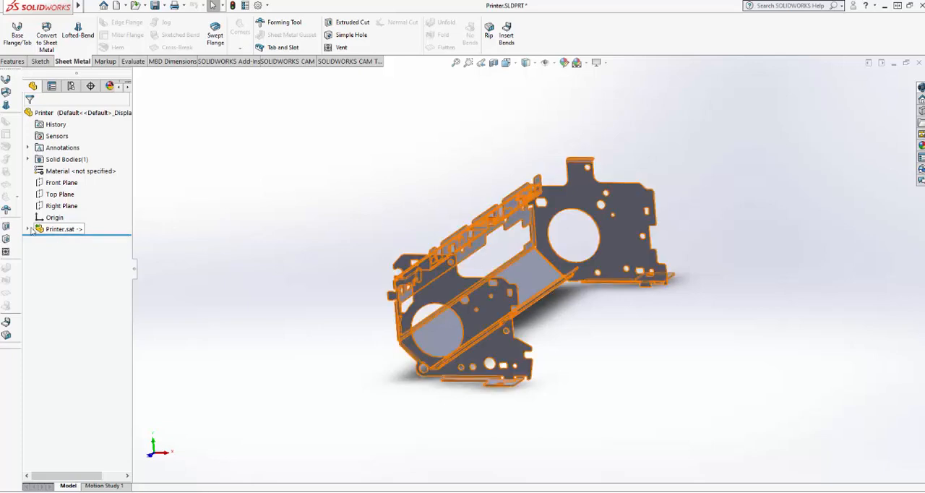
pyautogui.click(28, 229)
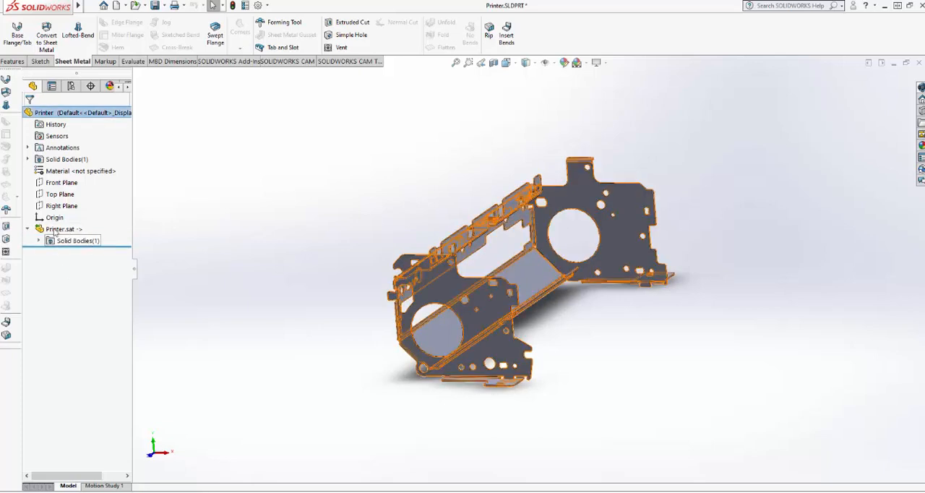
pyautogui.click(37, 240)
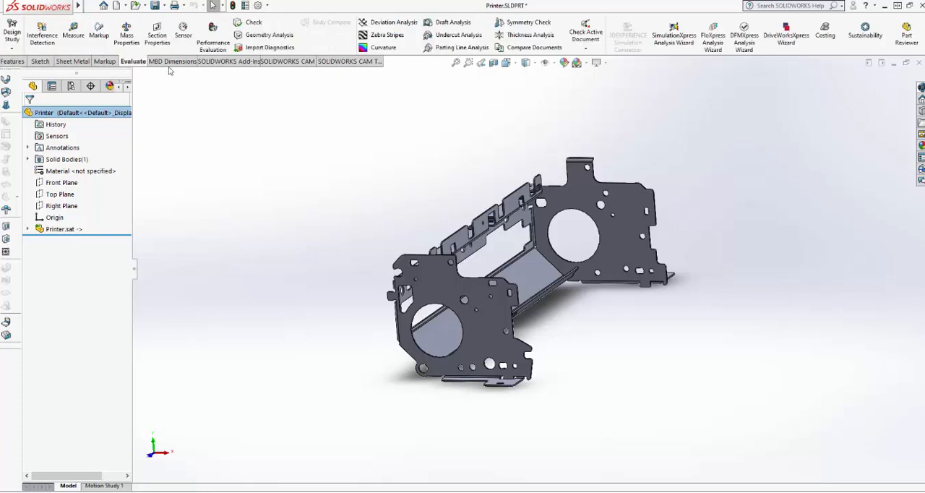
pyautogui.click(72, 61)
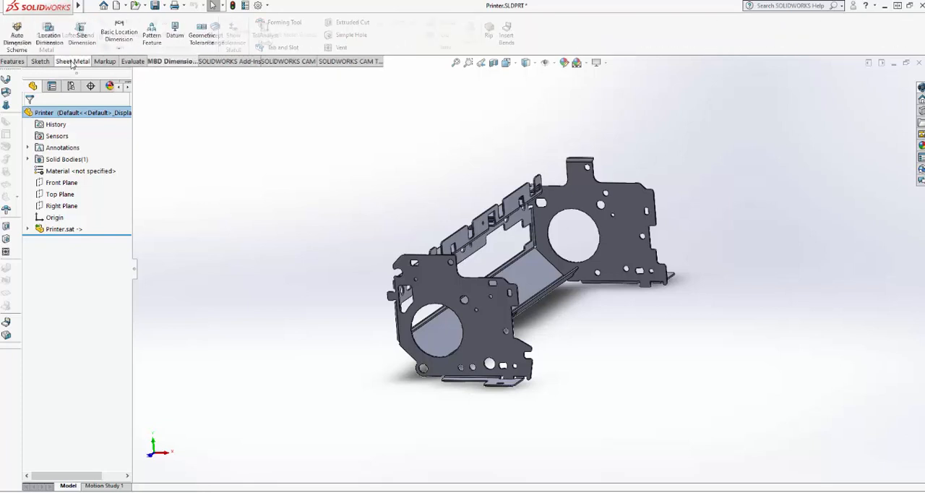
pyautogui.click(71, 61)
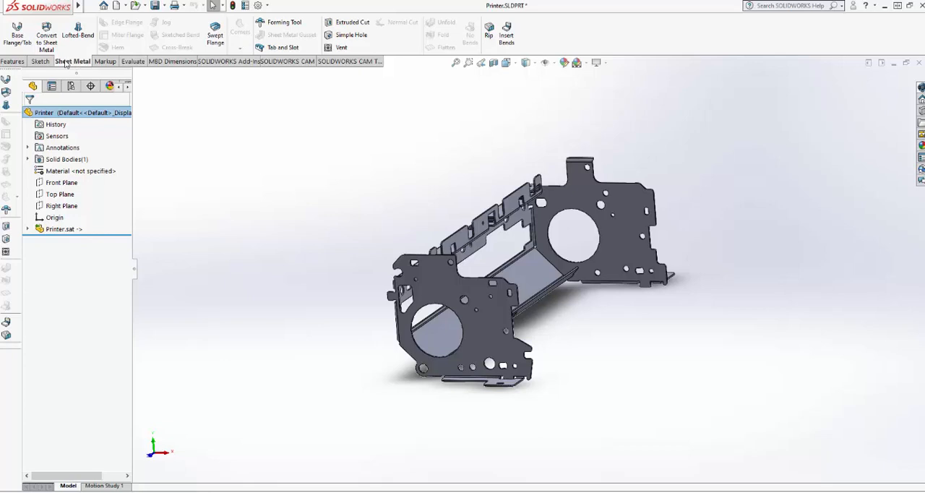
pyautogui.moveTo(46, 36)
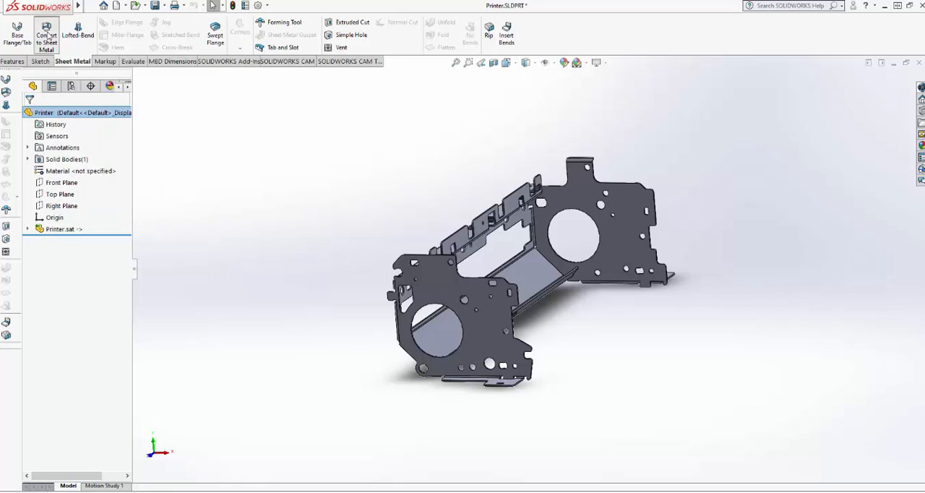
# Start Convert to Sheet Metal with the long flat panel fixed and all bends collected
pyautogui.click(47, 35)
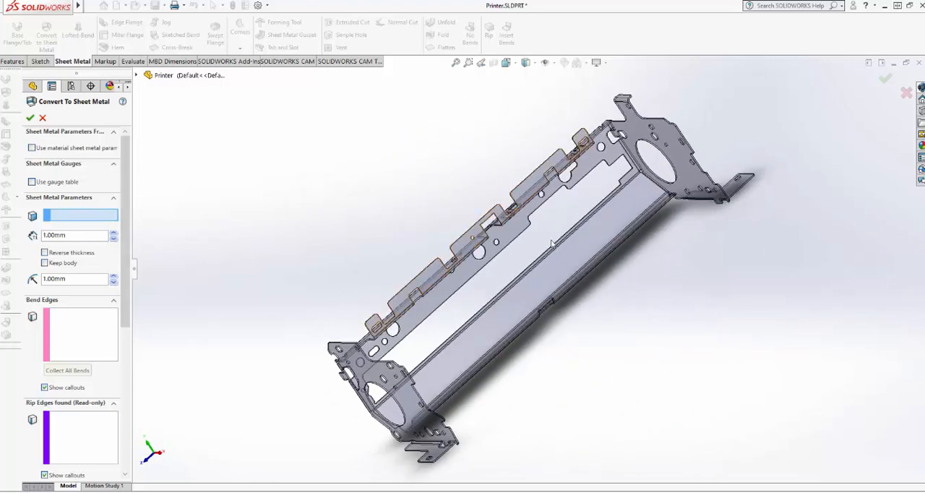
pyautogui.click(571, 271)
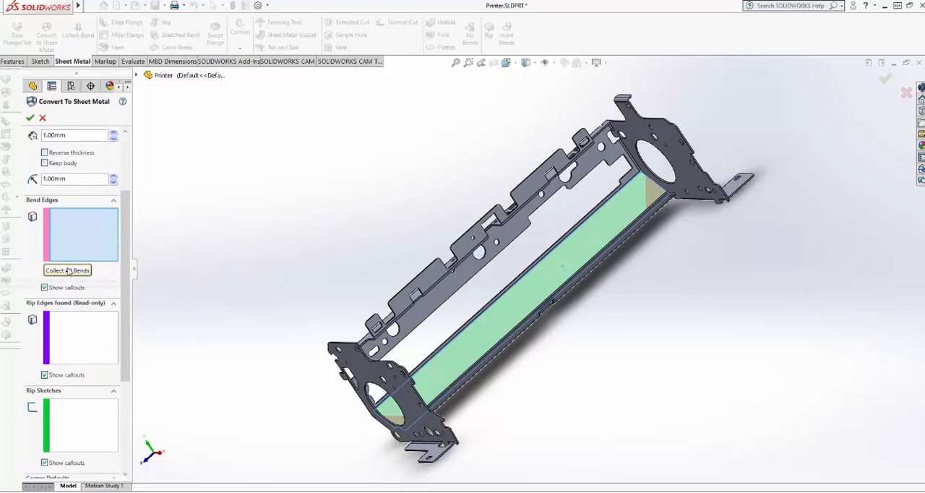
pyautogui.moveTo(68, 269)
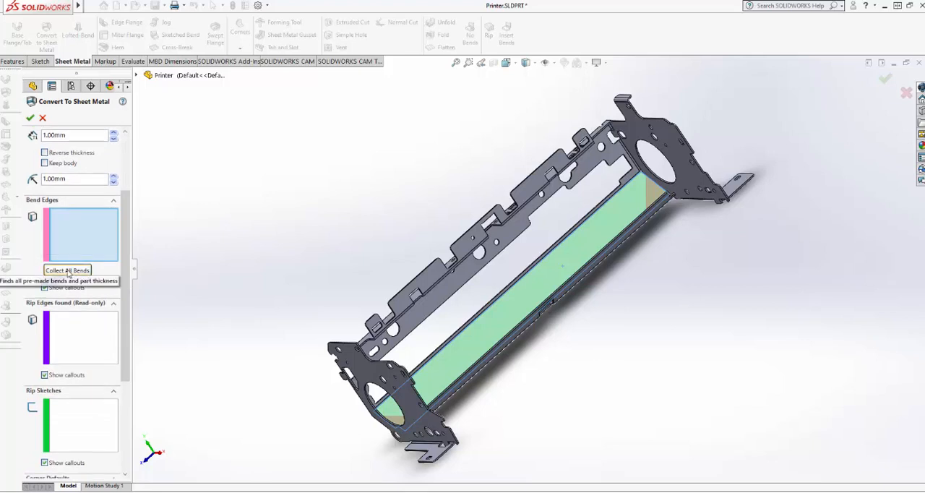
pyautogui.click(67, 270)
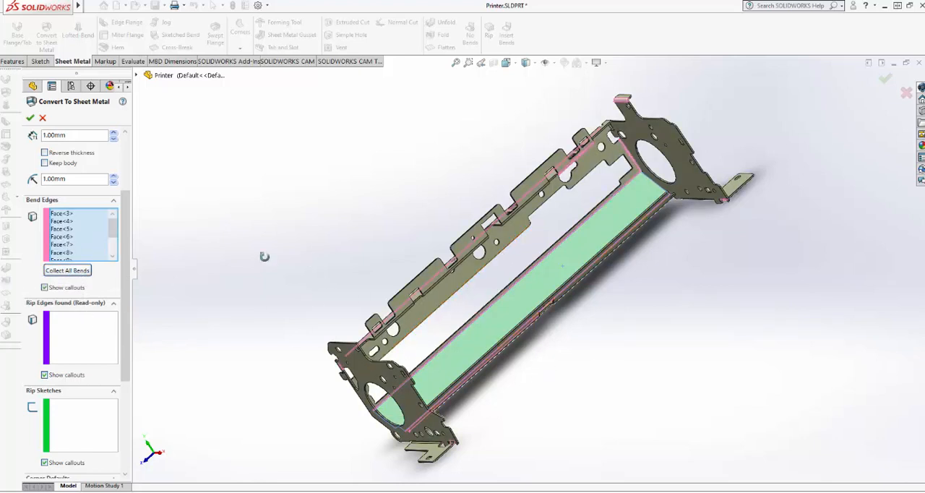
pyautogui.moveTo(263, 257); pyautogui.dragTo(354, 134)
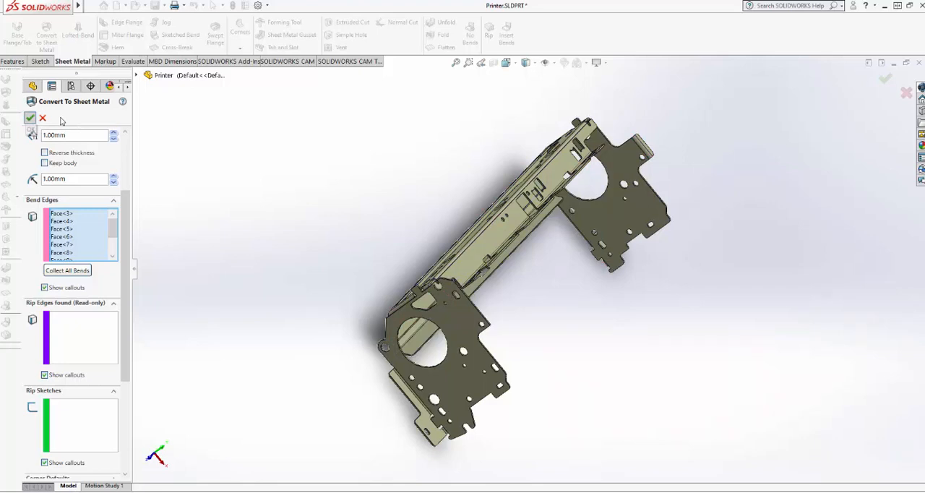
pyautogui.click(29, 118)
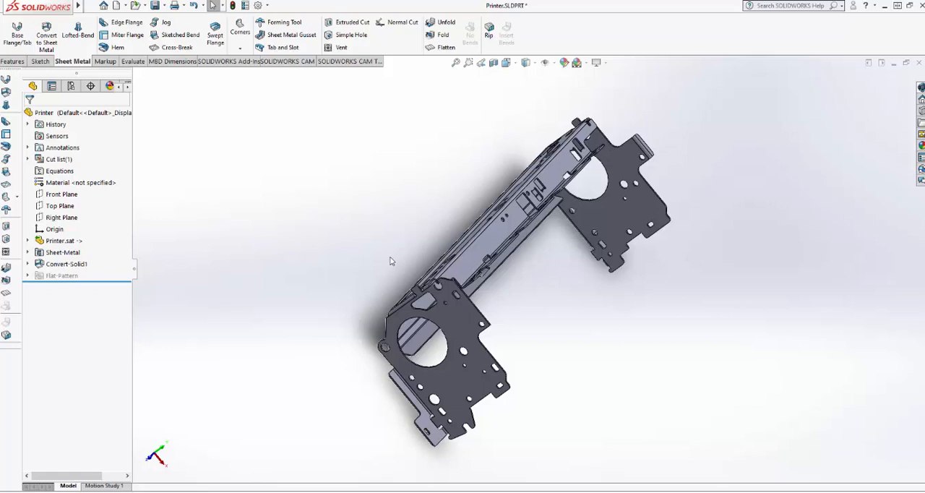
pyautogui.moveTo(526, 275)
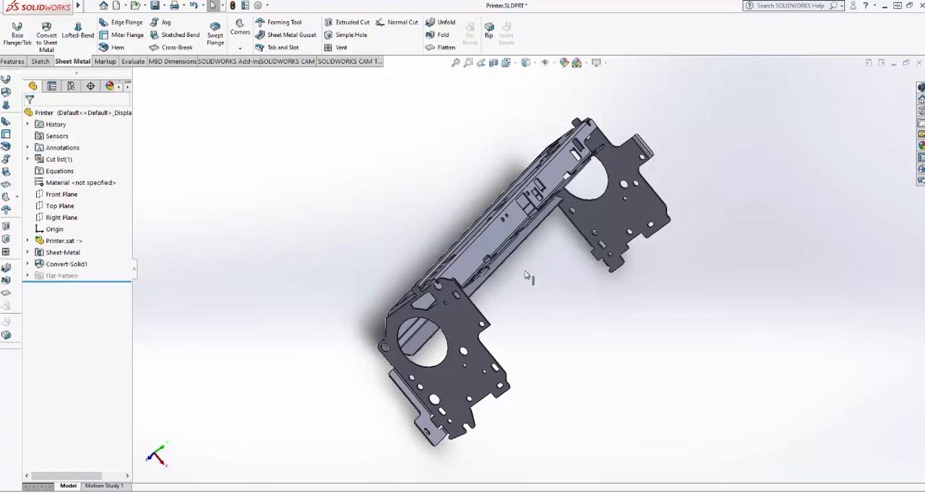
pyautogui.moveTo(569, 253)
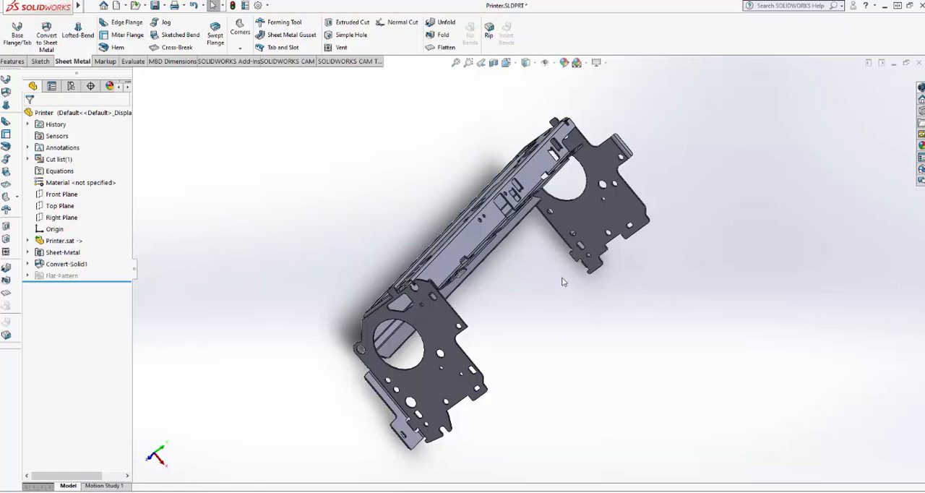
pyautogui.moveTo(530, 270)
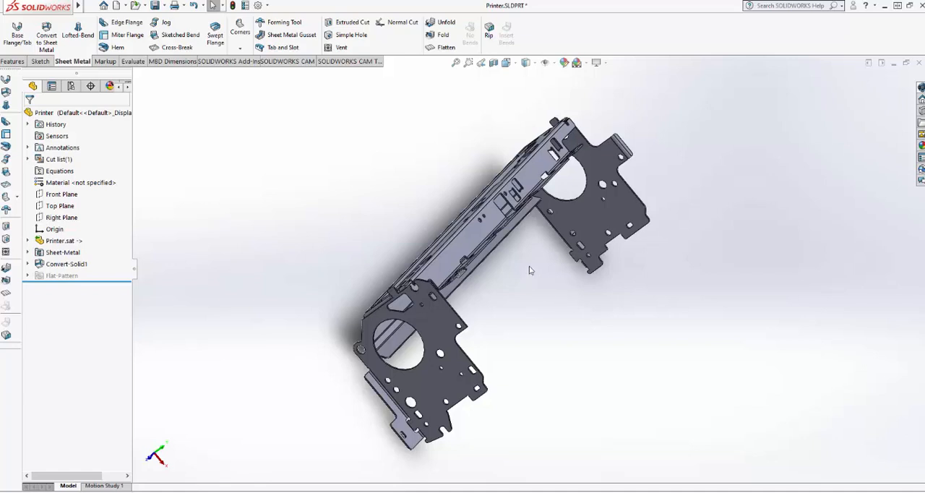
pyautogui.moveTo(531, 270); pyautogui.dragTo(503, 225)
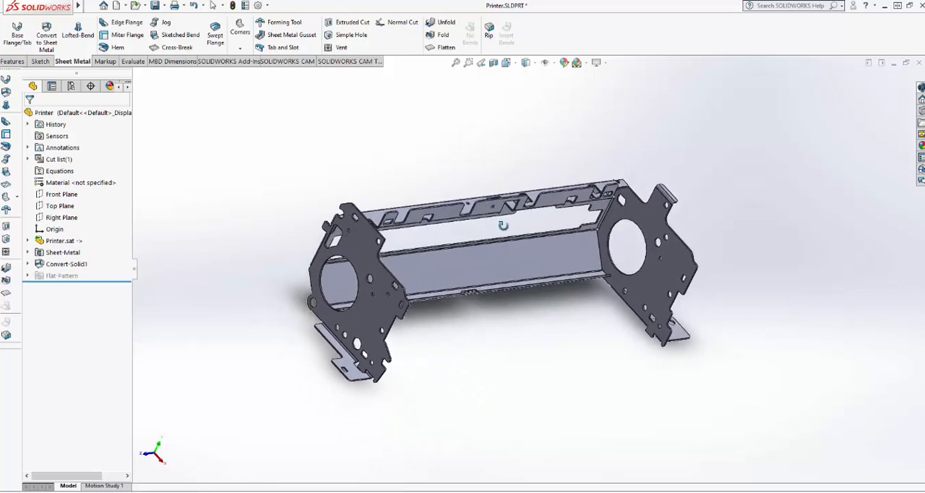
pyautogui.moveTo(502, 225); pyautogui.dragTo(502, 272)
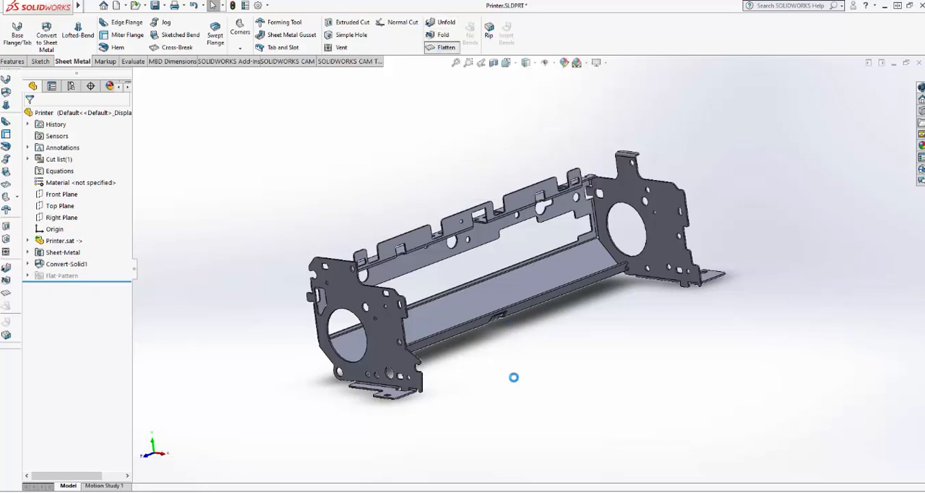
pyautogui.click(446, 47)
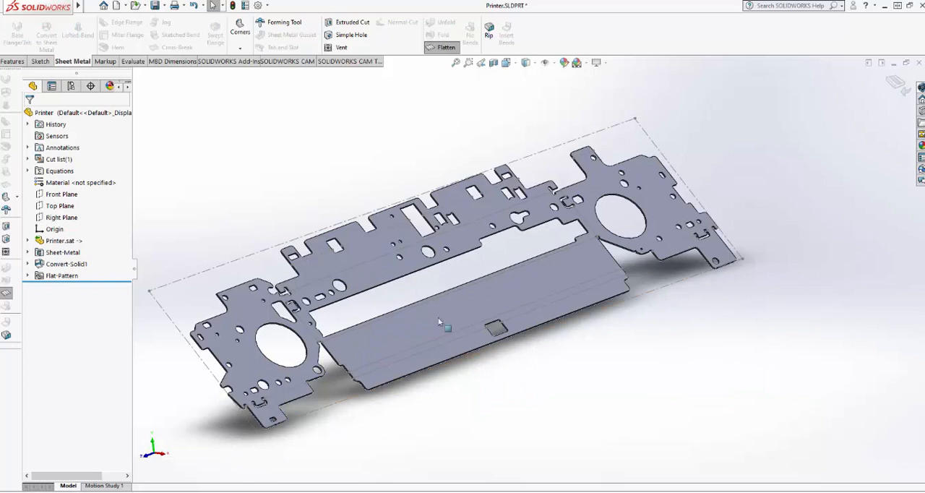
pyautogui.moveTo(616, 396)
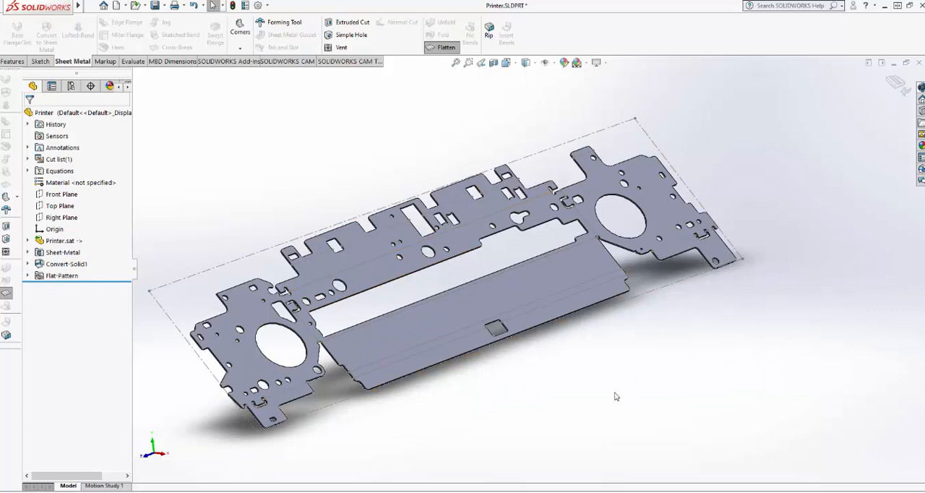
pyautogui.moveTo(618, 331)
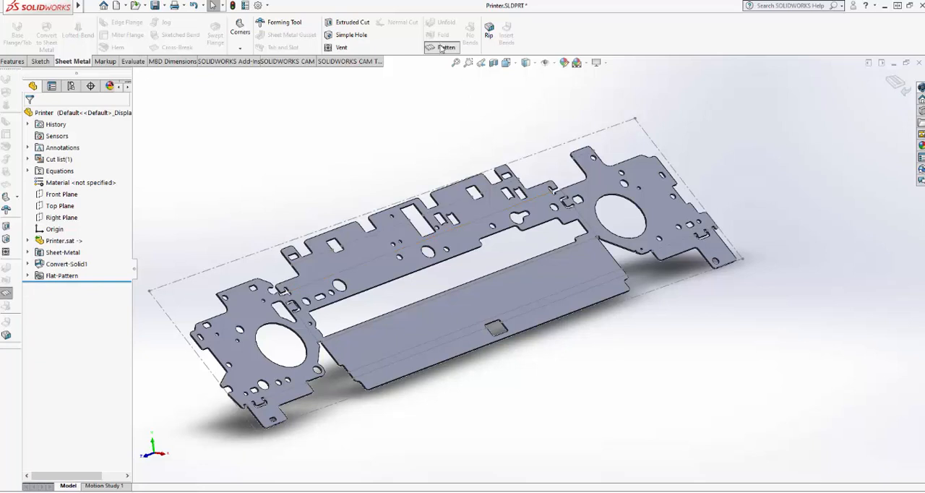
pyautogui.click(446, 48)
pyautogui.write('PrinterSAT')
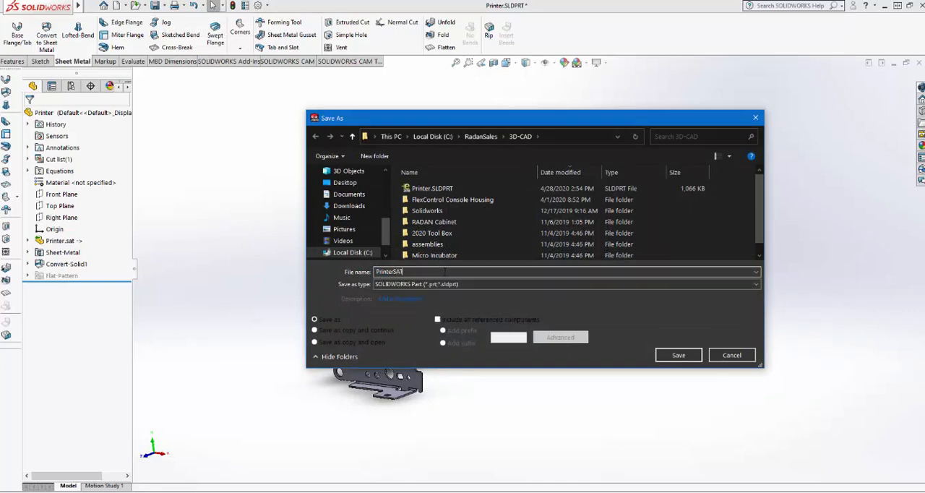
# Save the part as PrinterSATImportSolidworks.SLDPRT
pyautogui.write('Import')
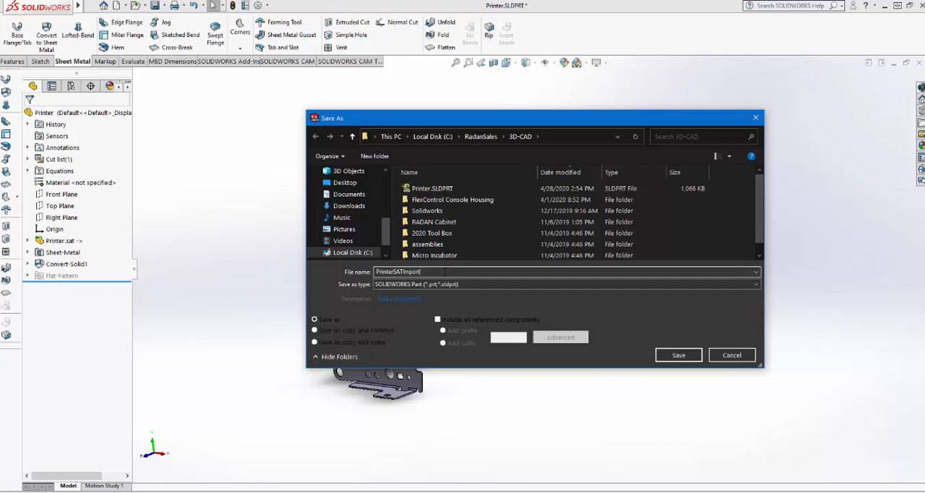
pyautogui.write('Solidw')
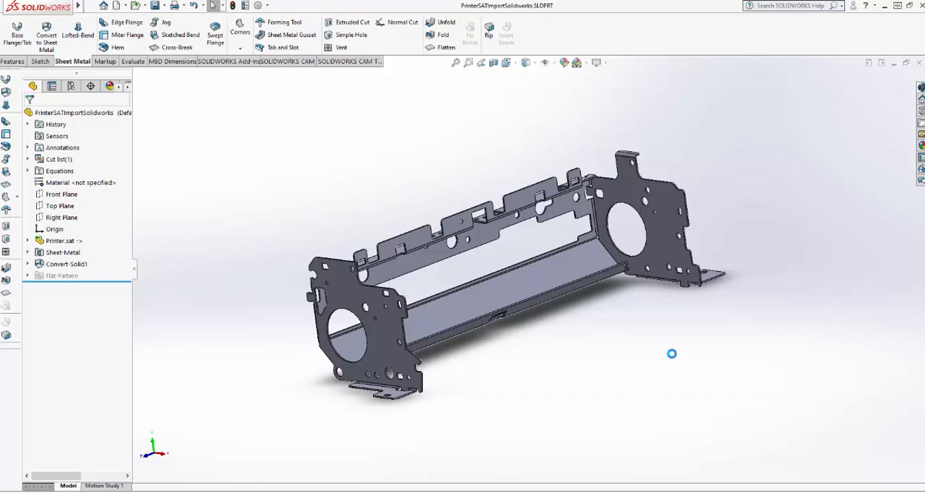
pyautogui.moveTo(673, 359)
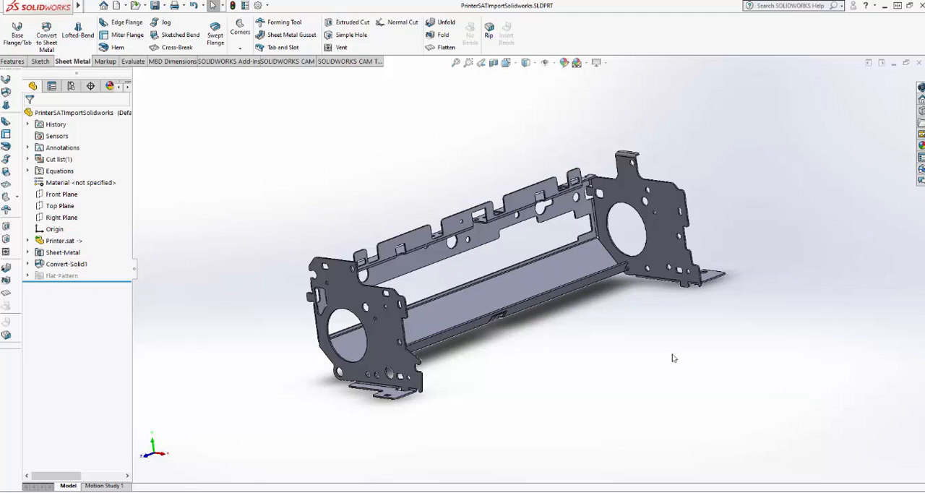
pyautogui.moveTo(231, 64)
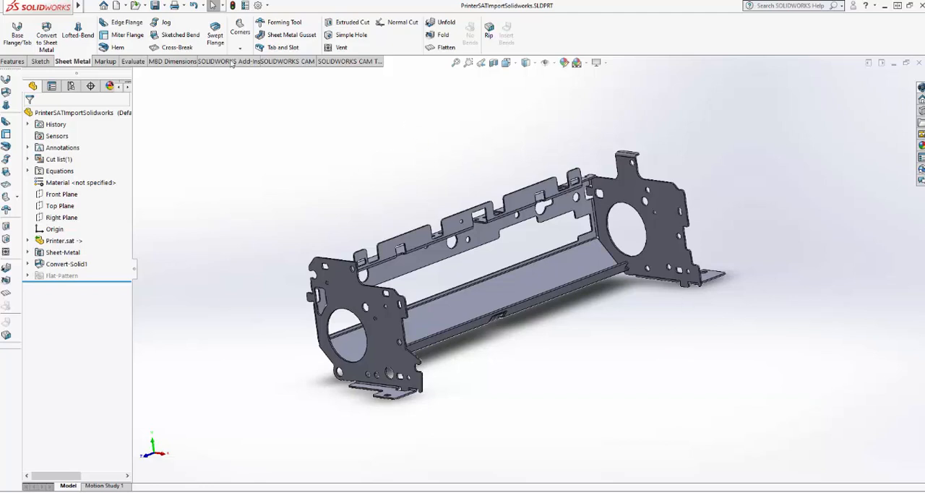
# Browse the File and Tools menus to reach the Radbend add-in's Open in Radbend option
pyautogui.click(91, 6)
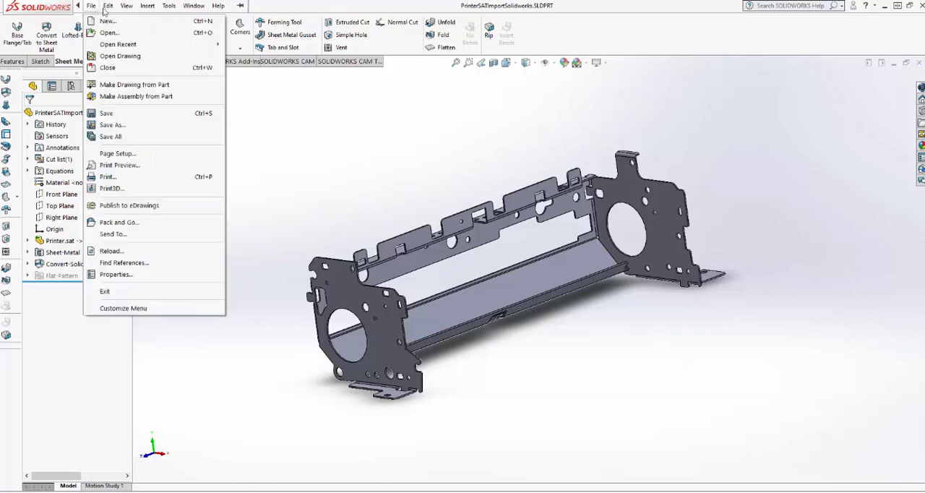
pyautogui.click(169, 6)
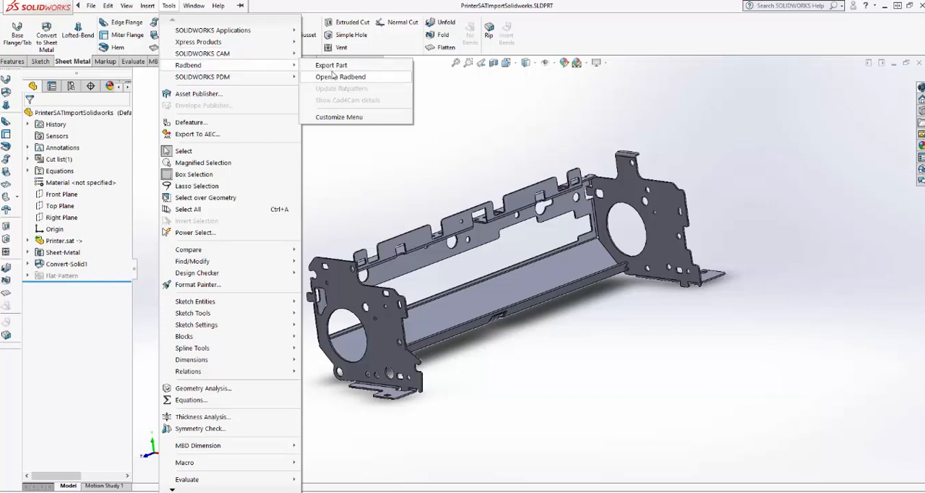
pyautogui.moveTo(338, 72)
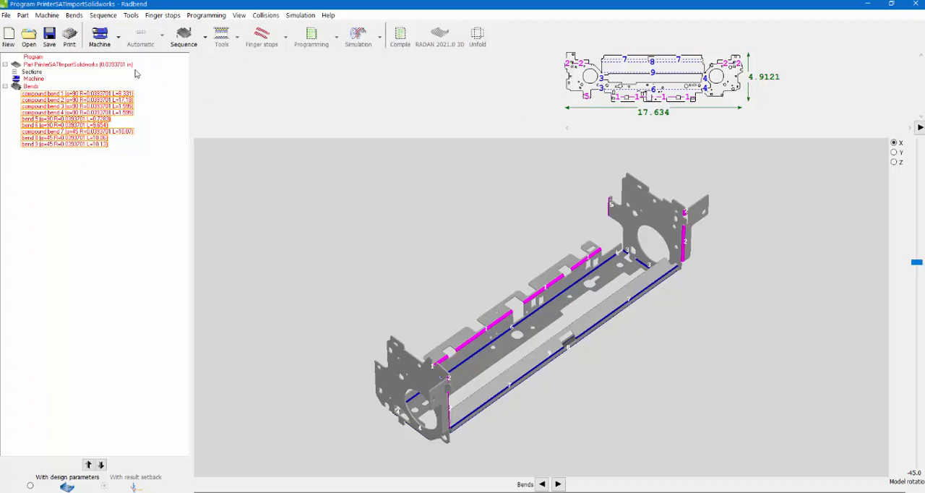
# Assign Steel as the part material and Hexagon Pressbrake as the machine
pyautogui.rightClick(73, 65)
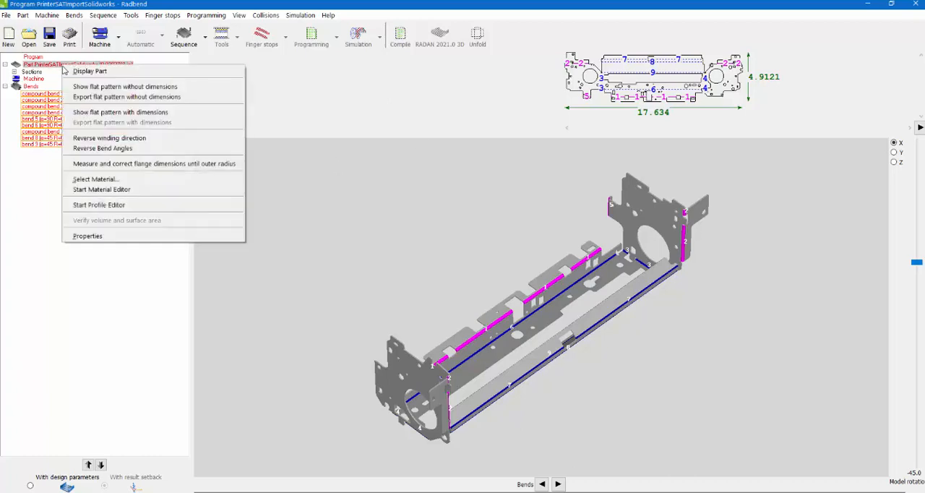
pyautogui.click(94, 179)
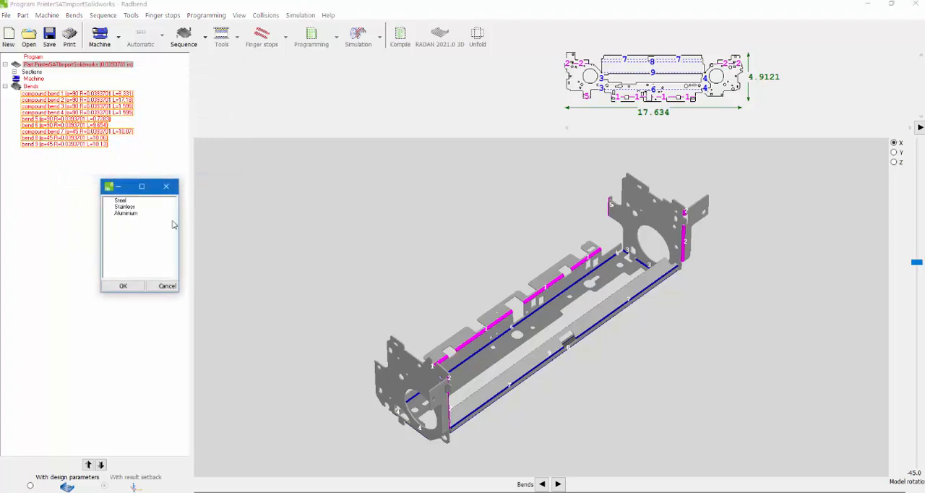
pyautogui.click(122, 286)
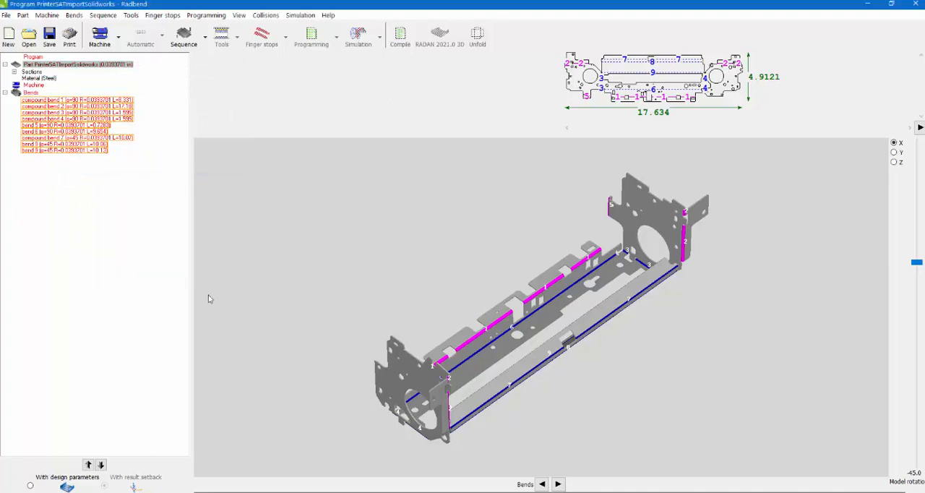
pyautogui.click(99, 36)
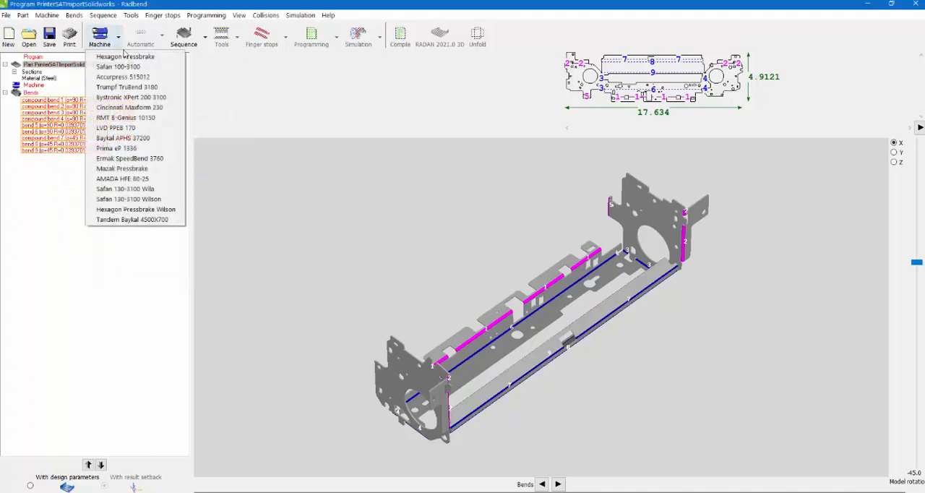
pyautogui.click(125, 56)
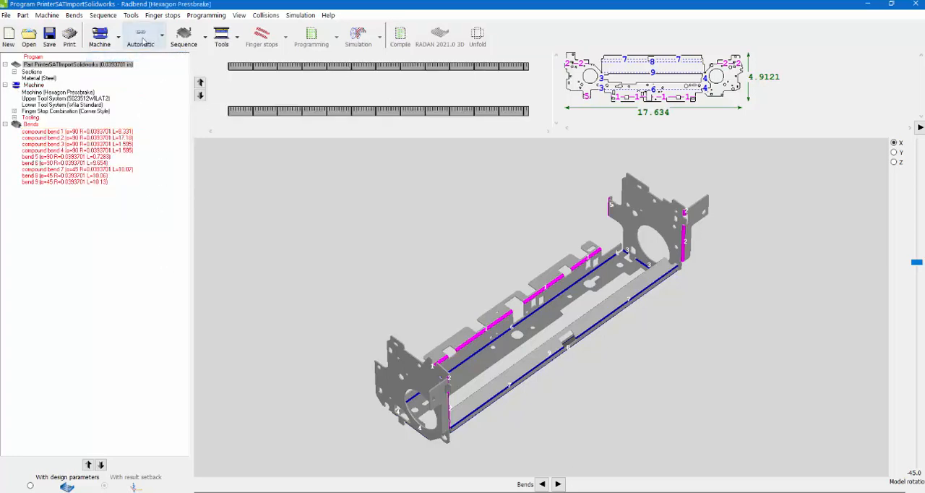
pyautogui.click(141, 36)
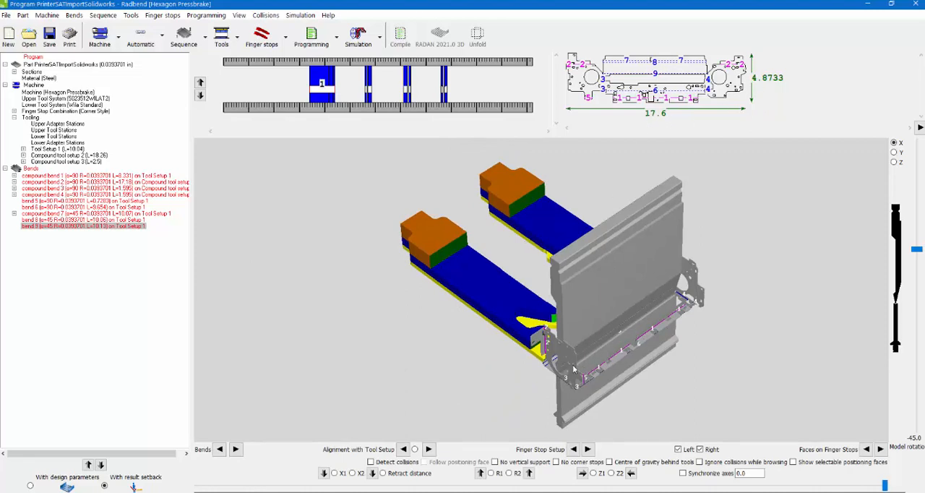
pyautogui.moveTo(520, 129)
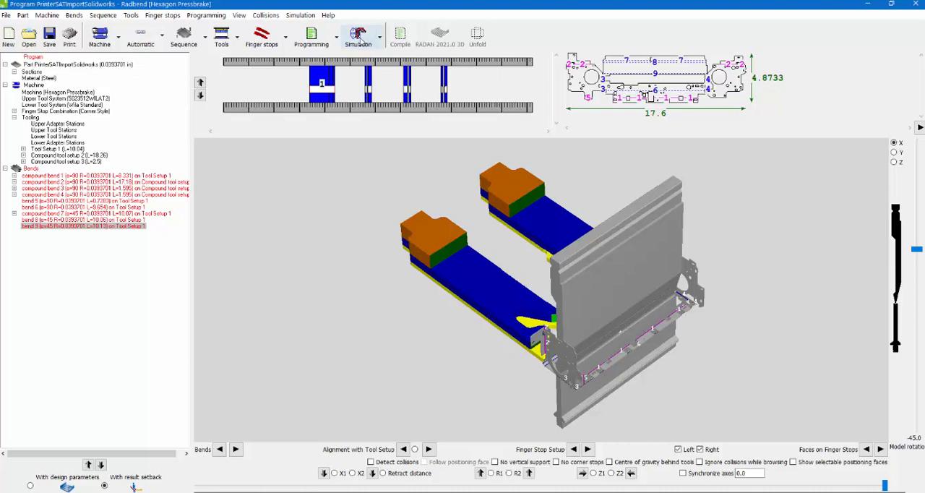
pyautogui.moveTo(388, 301)
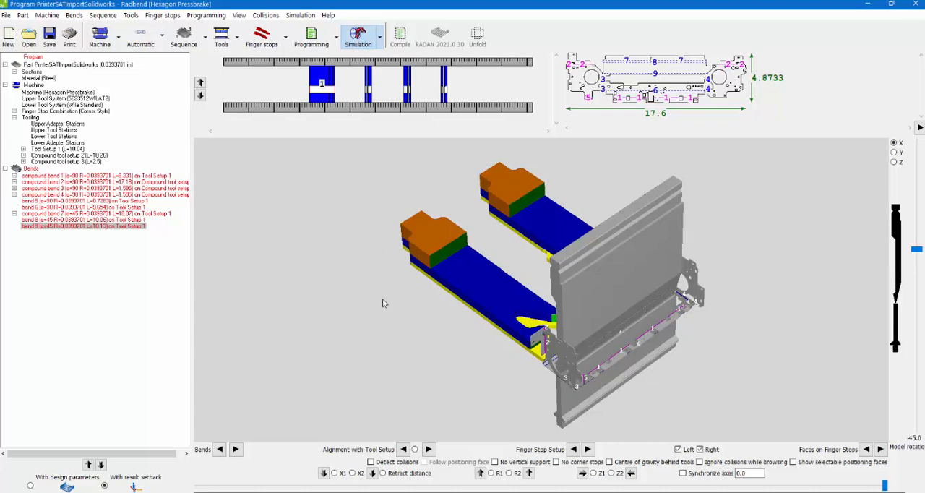
# Play the bend simulation on the Hexagon press brake from compound bend 1
pyautogui.click(358, 35)
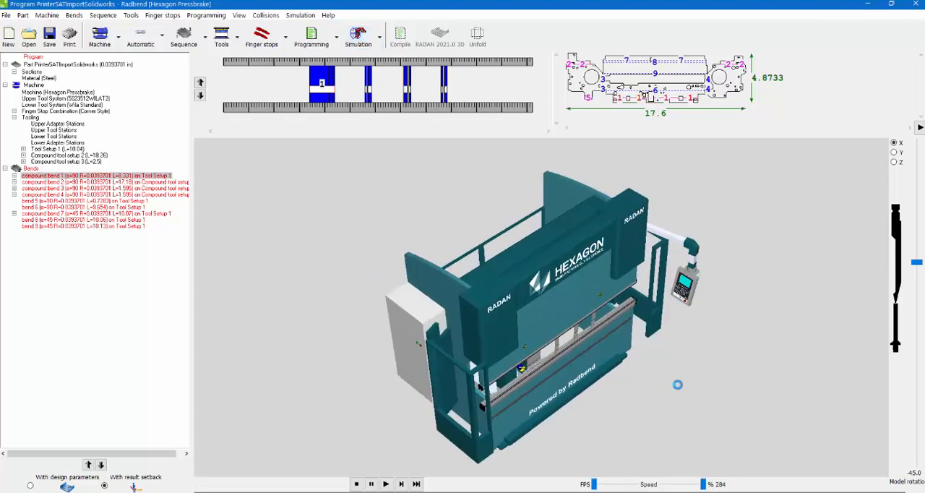
pyautogui.click(371, 483)
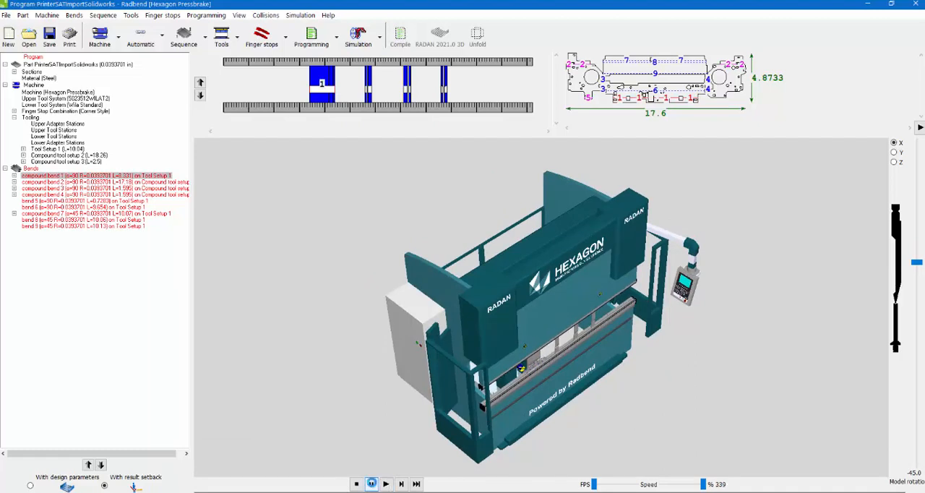